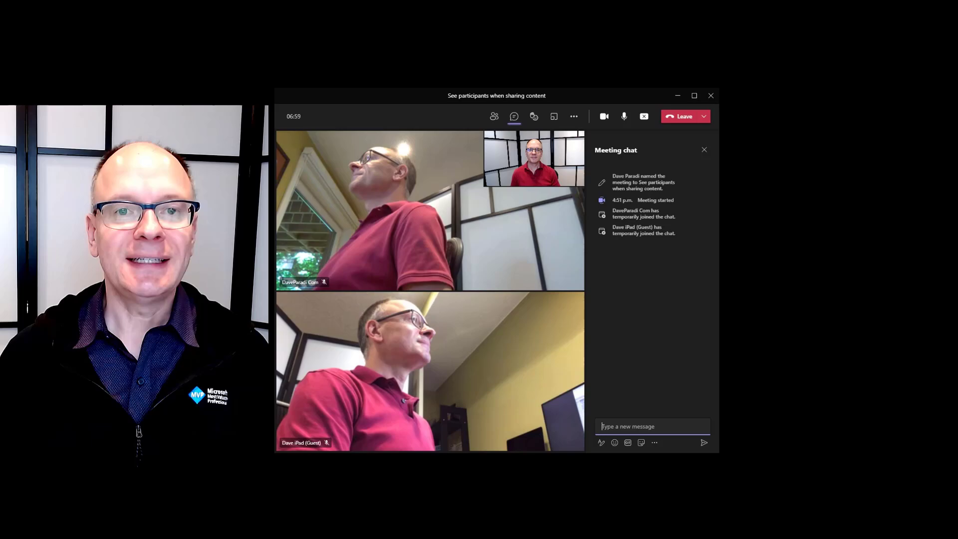
Start sharing content in the 'See videos after share content' meeting.
click(677, 95)
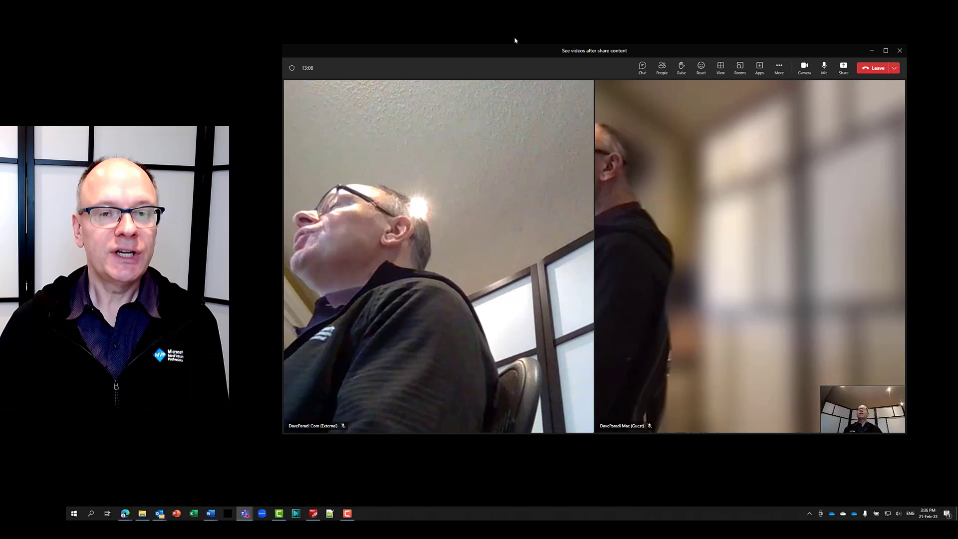
mouse_move(843, 67)
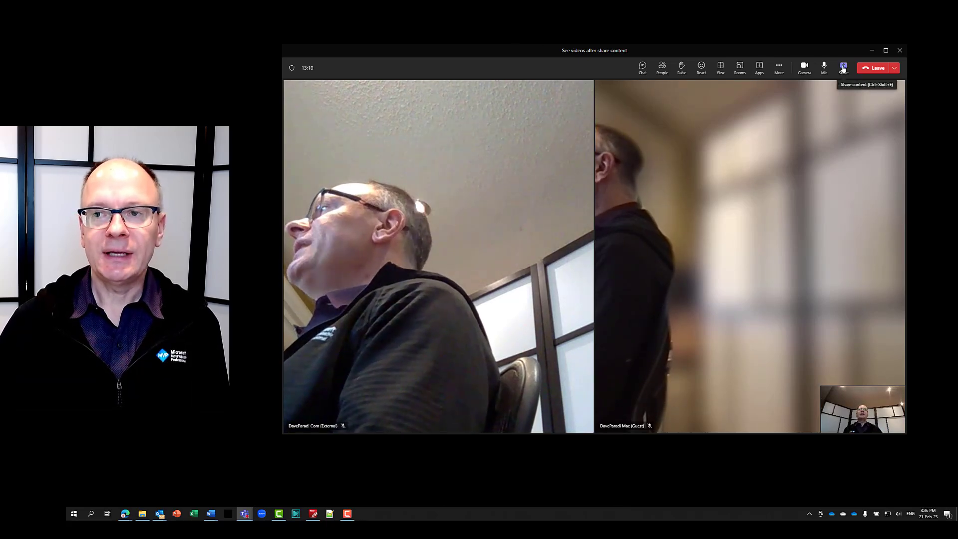
click(843, 66)
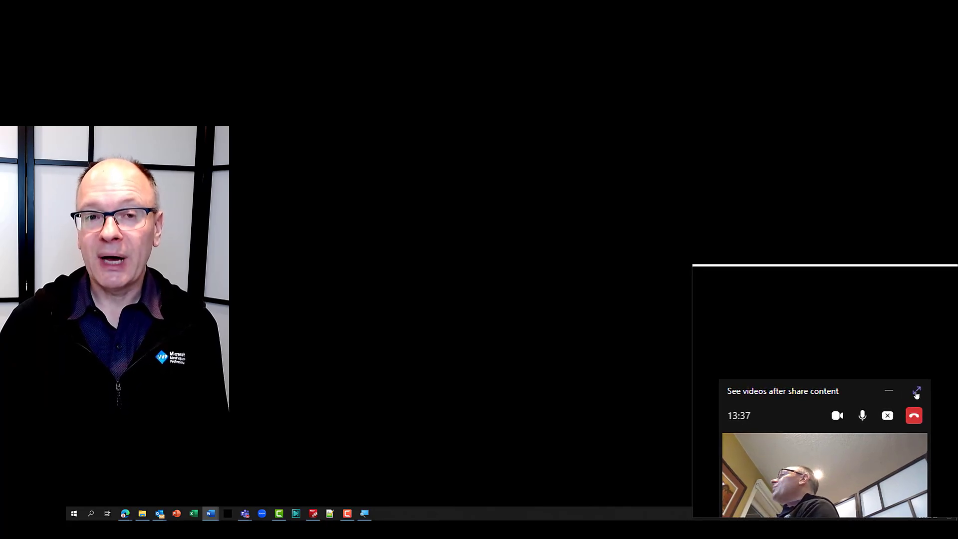
Restore the minimized share window to the full meeting view with the double-headed arrow.
click(916, 391)
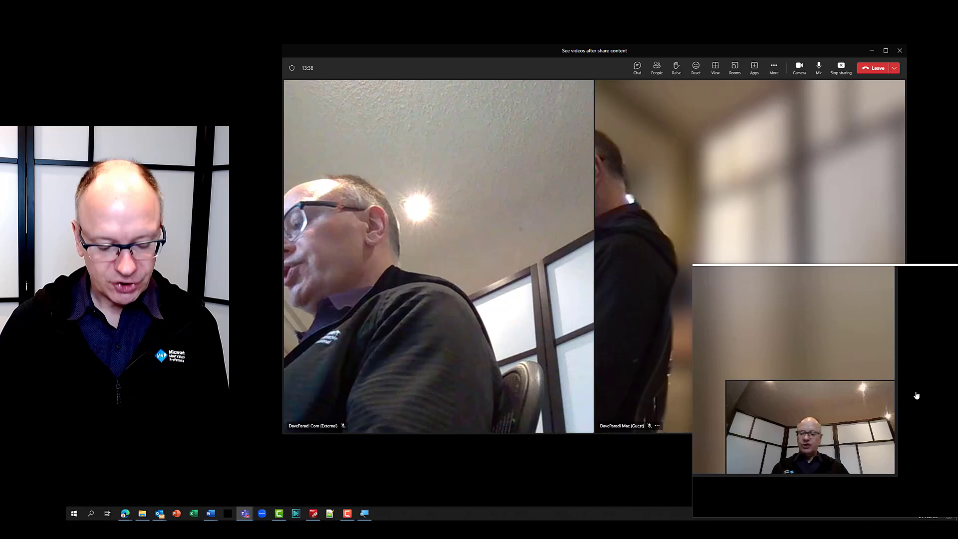